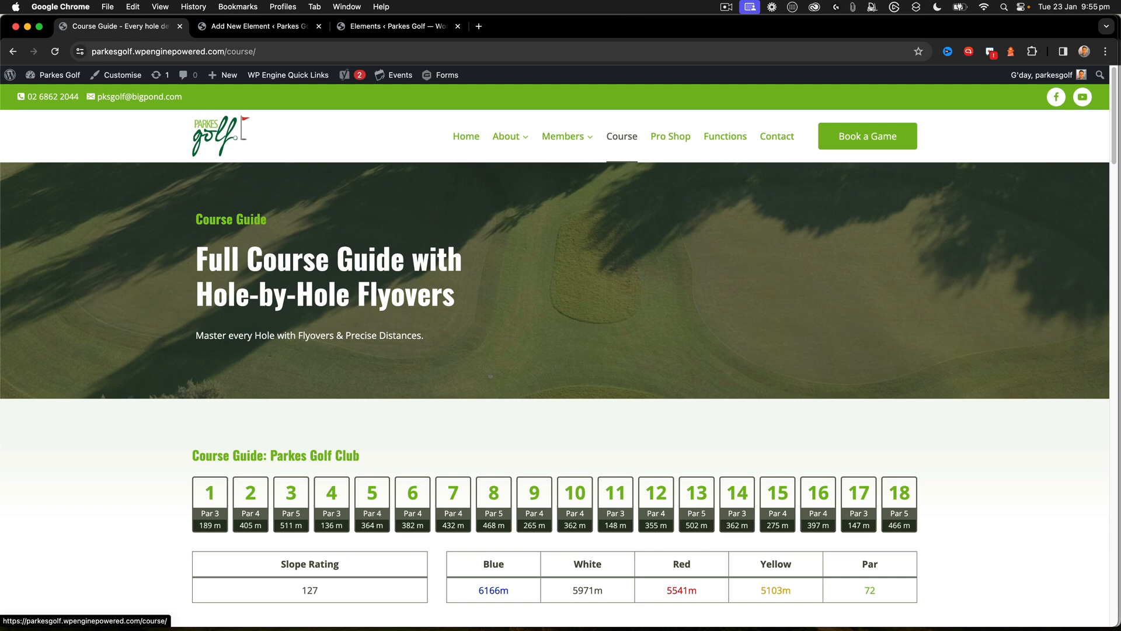
Scroll through the Parkes Golf course guide's hole cards, then go to the Elements list.
scroll(down, 3)
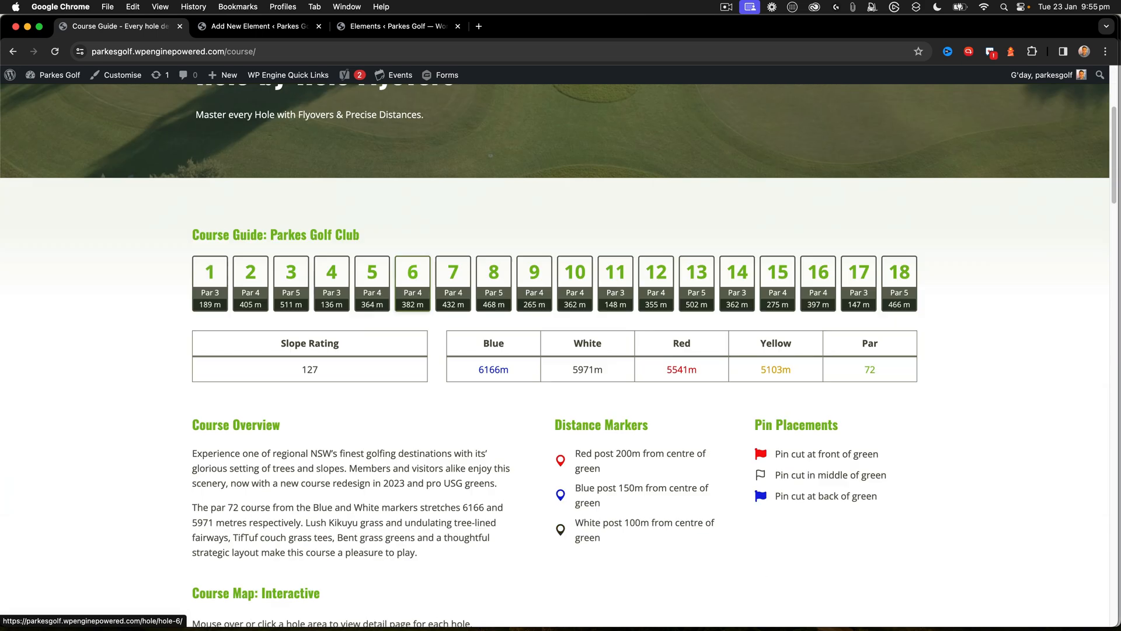
scroll(down, 3)
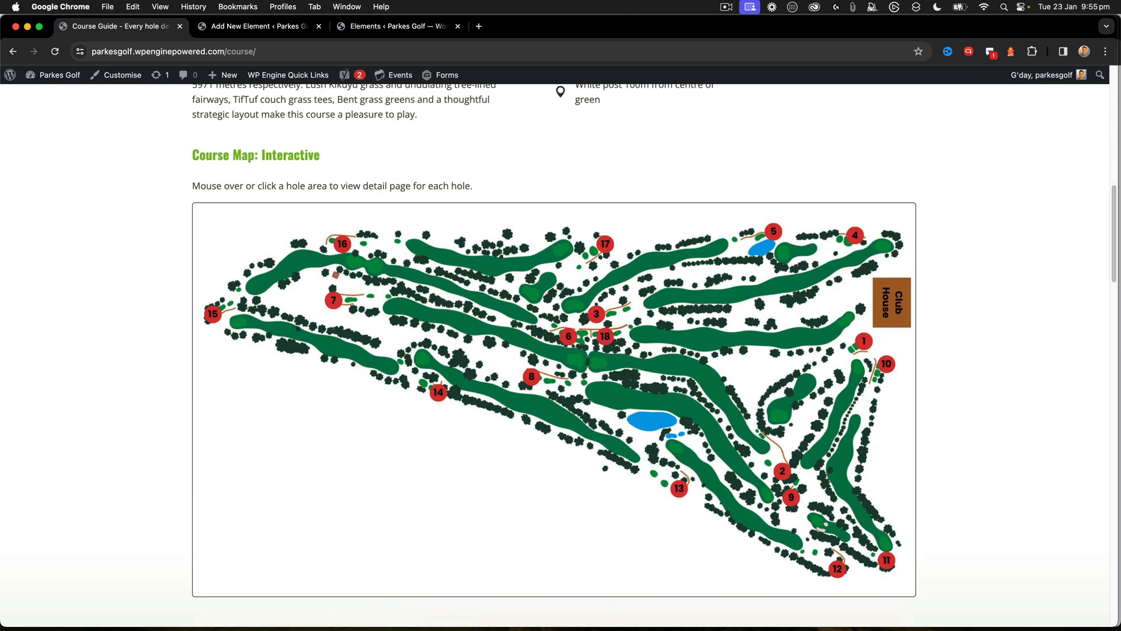
scroll(down, 3)
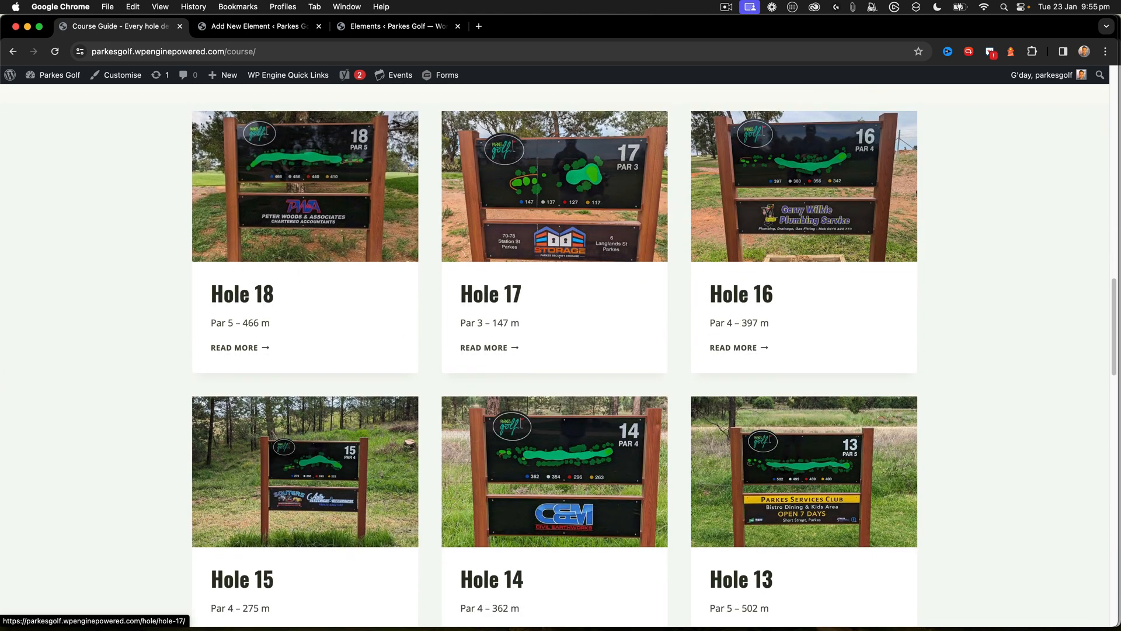
scroll(down, 3)
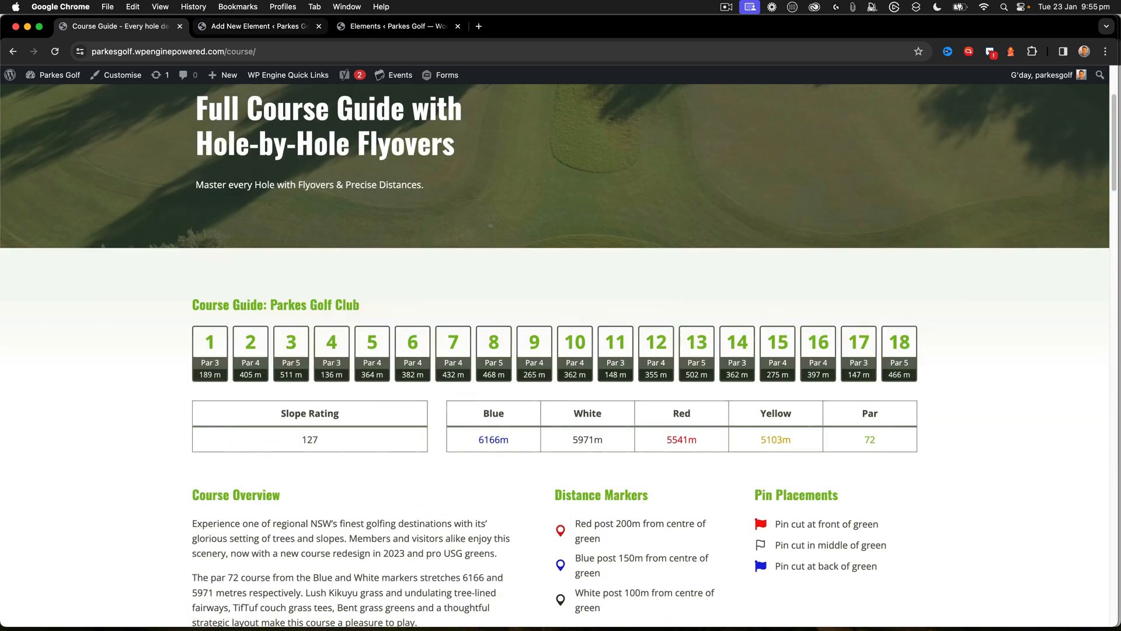
click(389, 26)
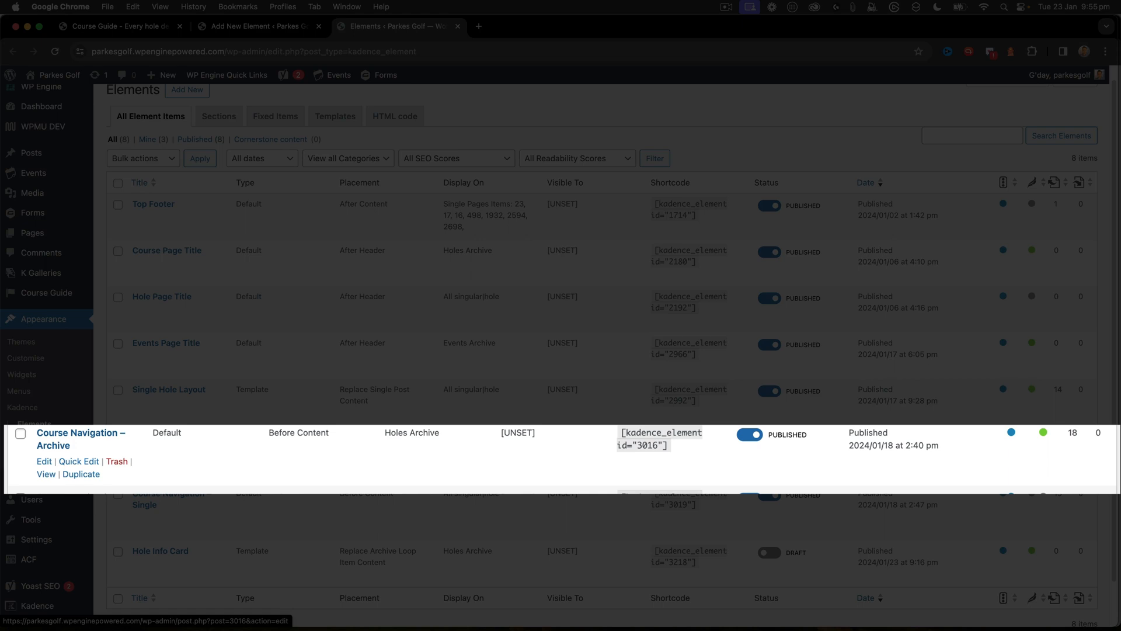
Open Course Navigation – Archive, dismiss the autosave notice, and review its Holes Archive placement rules.
click(80, 438)
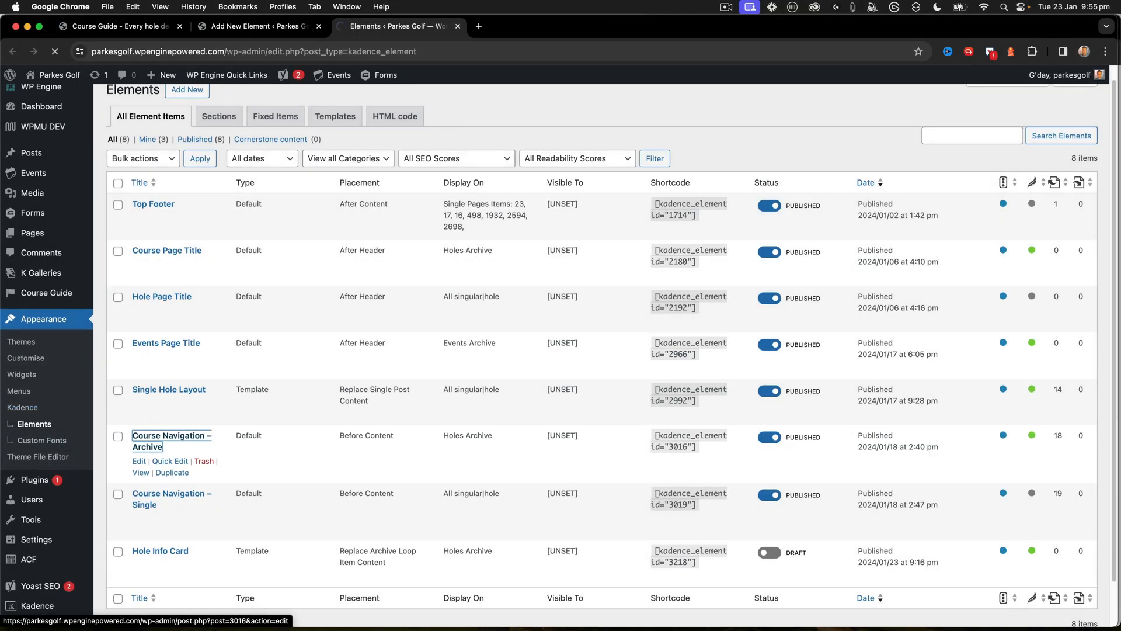
click(171, 435)
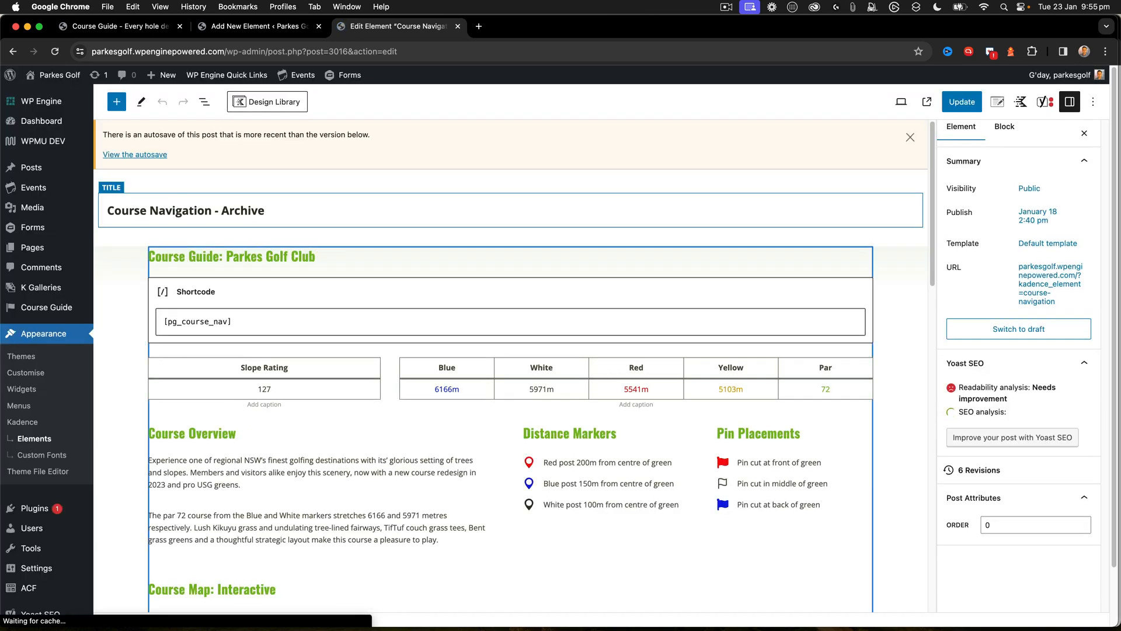
click(910, 137)
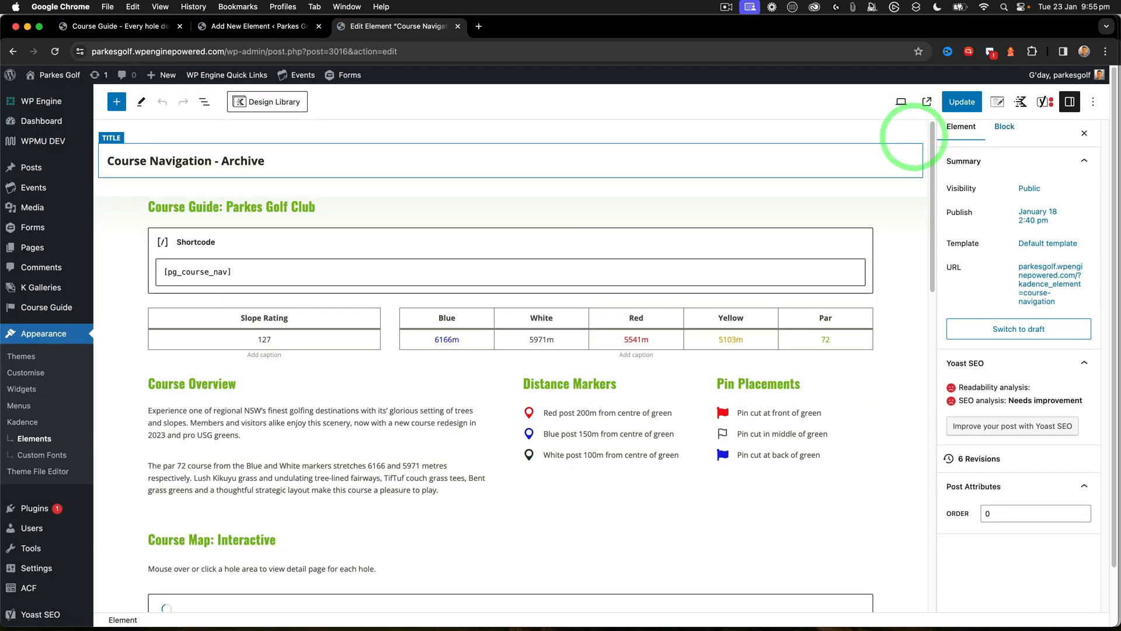
click(997, 101)
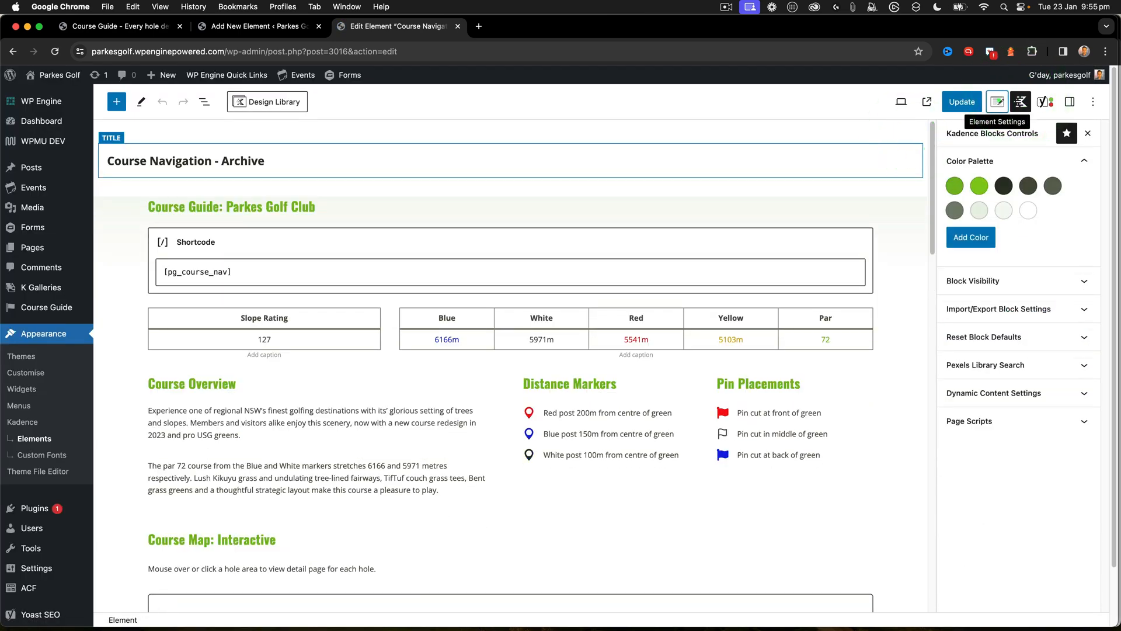
click(996, 101)
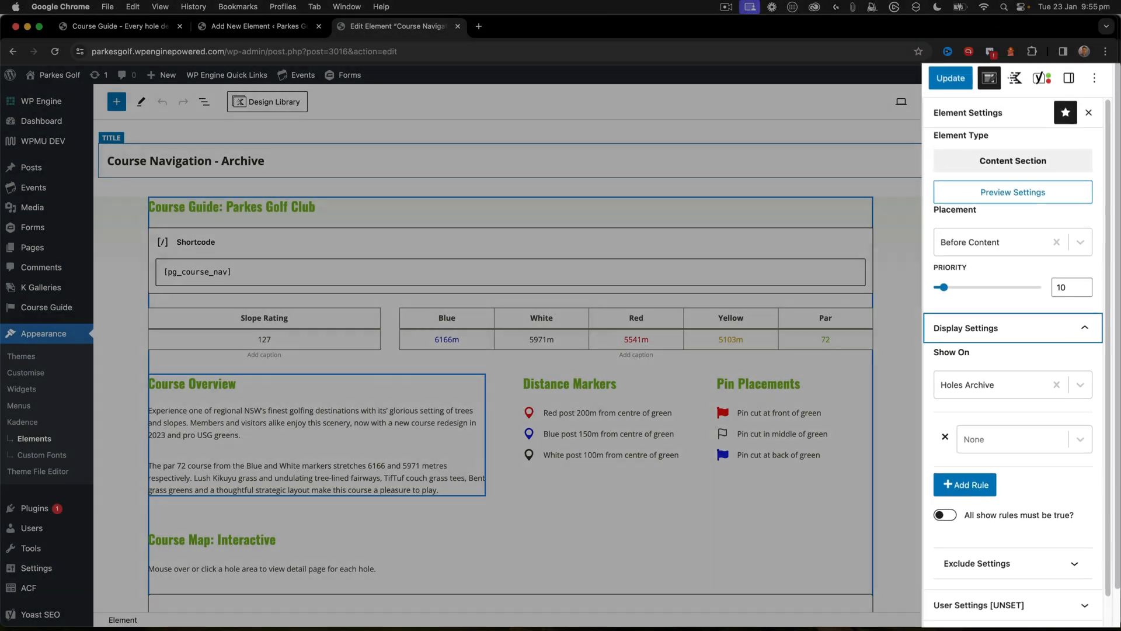
scroll(down, 3)
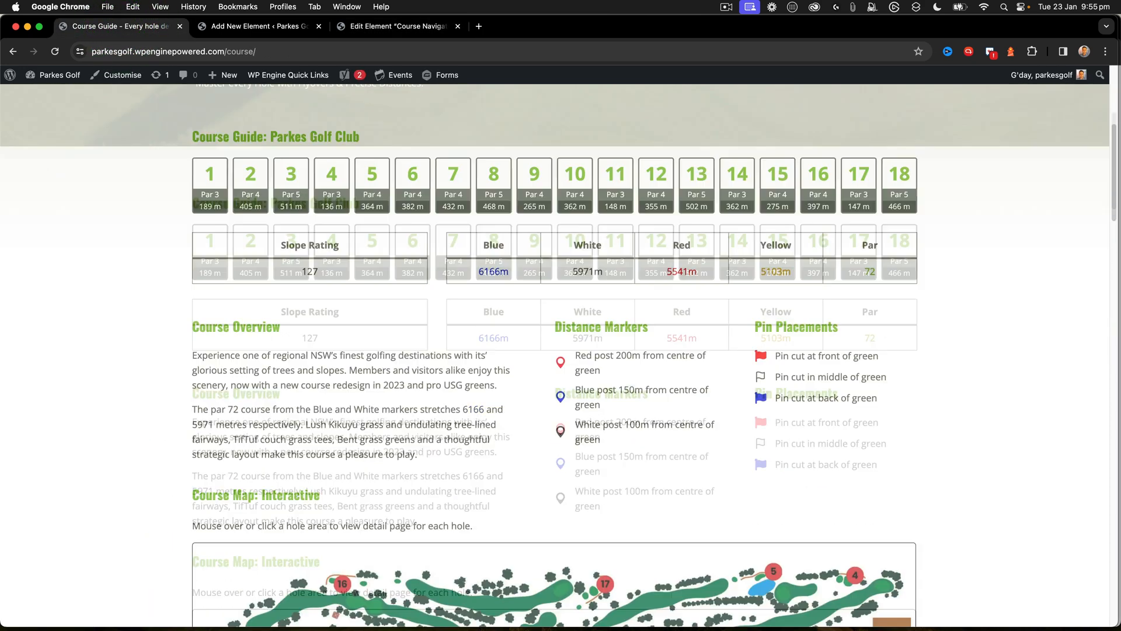
Scroll through the course page's current hole cards and return to the Hole Info Card editor.
scroll(down, 3)
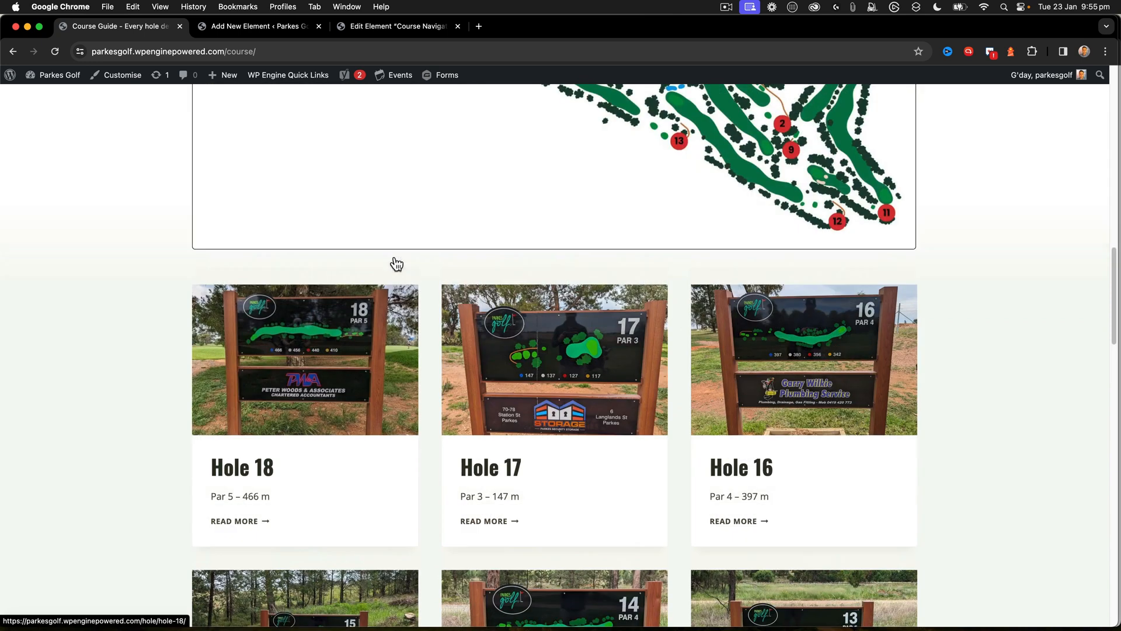
scroll(down, 3)
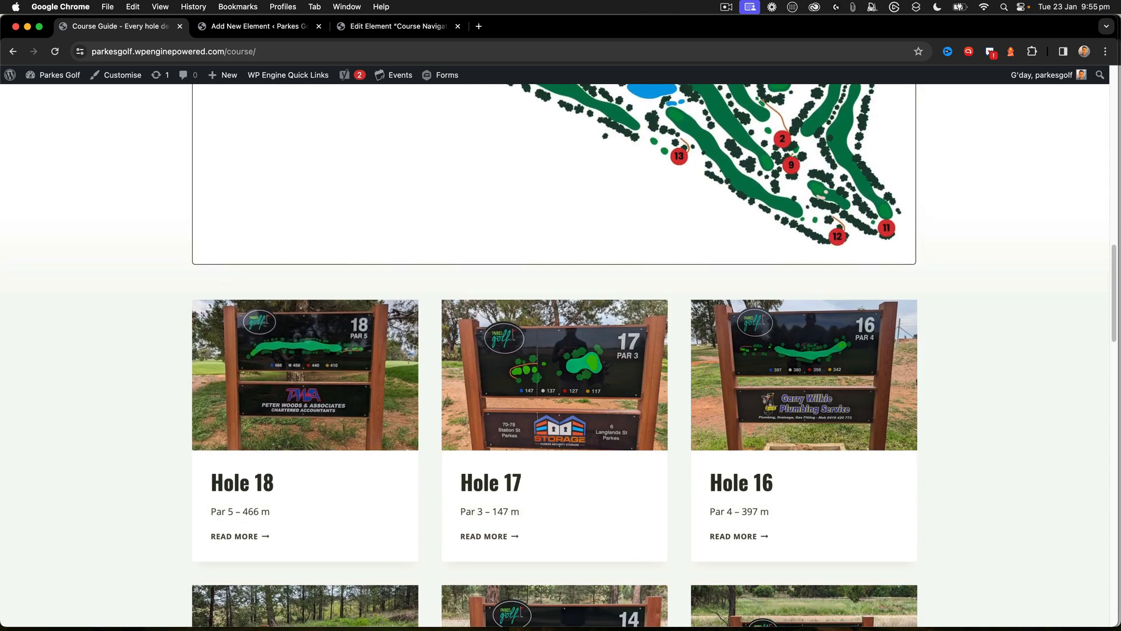
scroll(down, 3)
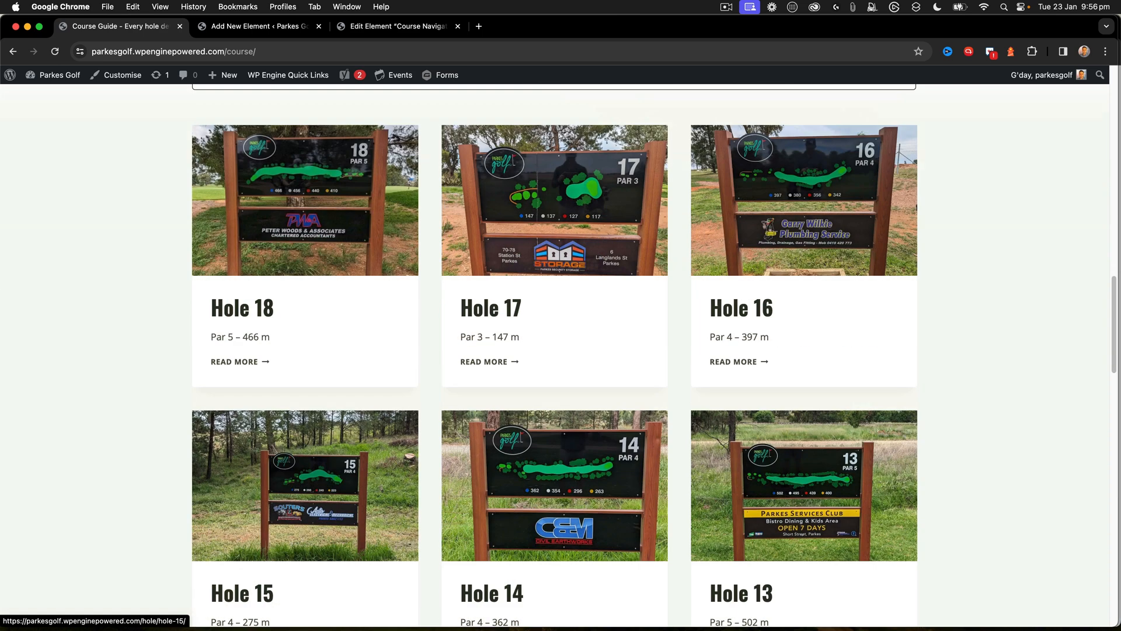
click(257, 25)
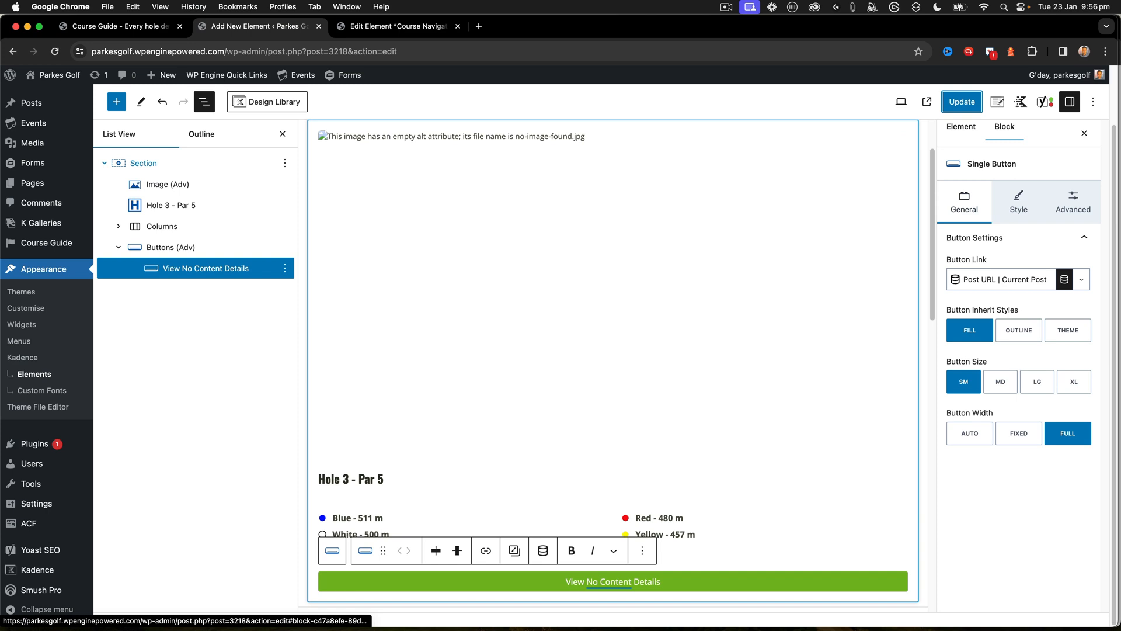
Select the Image (Adv) block to show its dynamic image and 16:9 ratio settings.
click(143, 163)
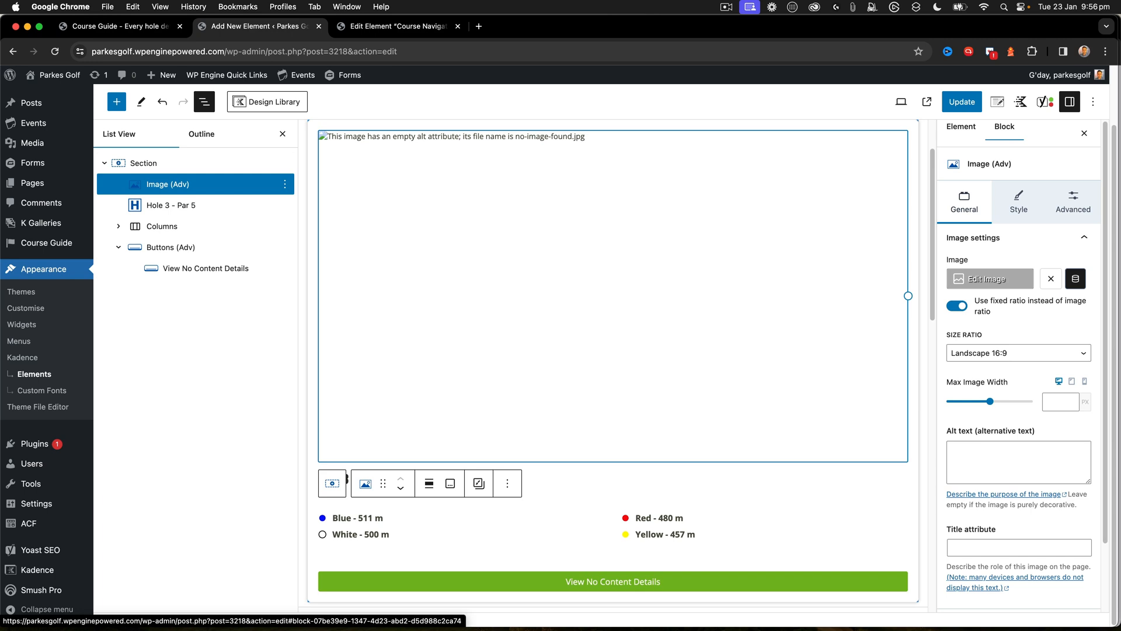
scroll(down, 3)
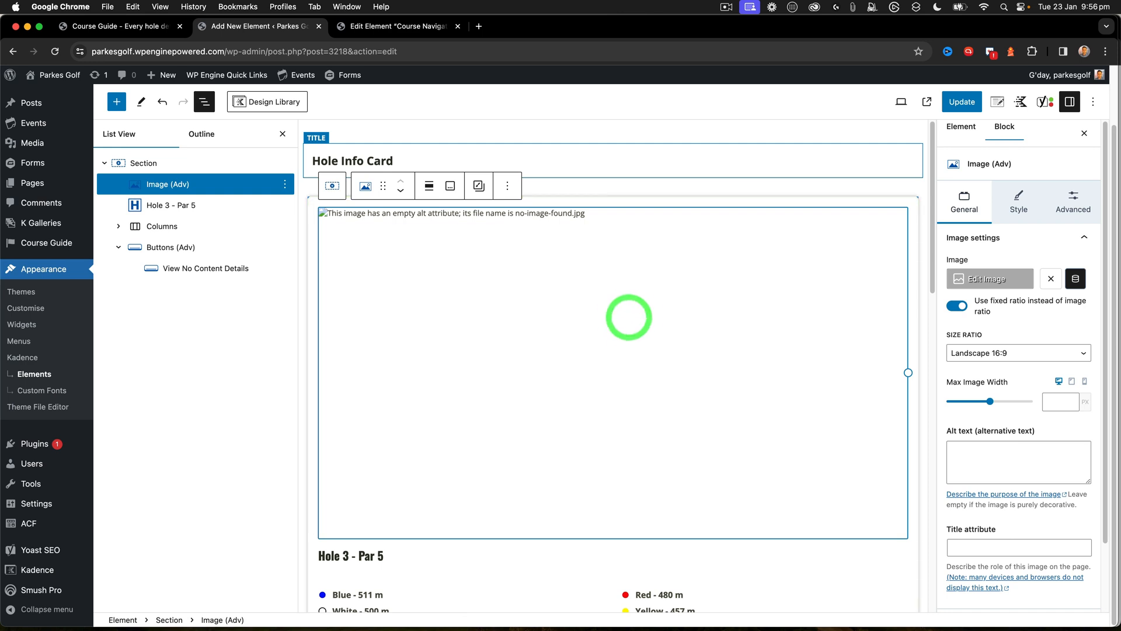
mouse_move(1076, 278)
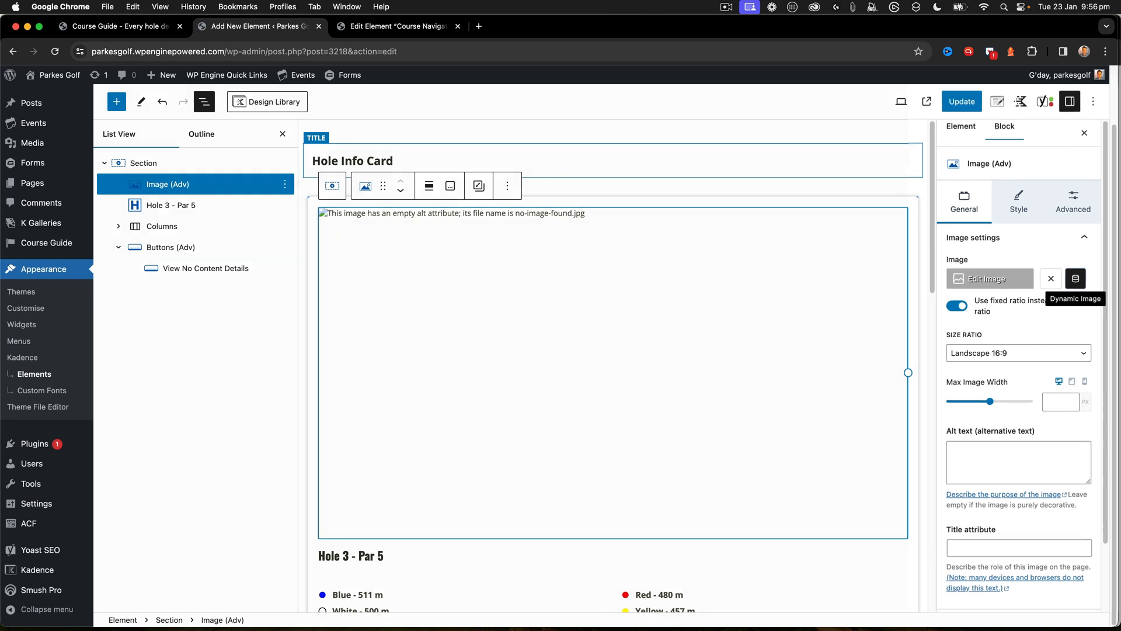
Set the card image to come from the Hole Hero Image post custom field.
click(1076, 278)
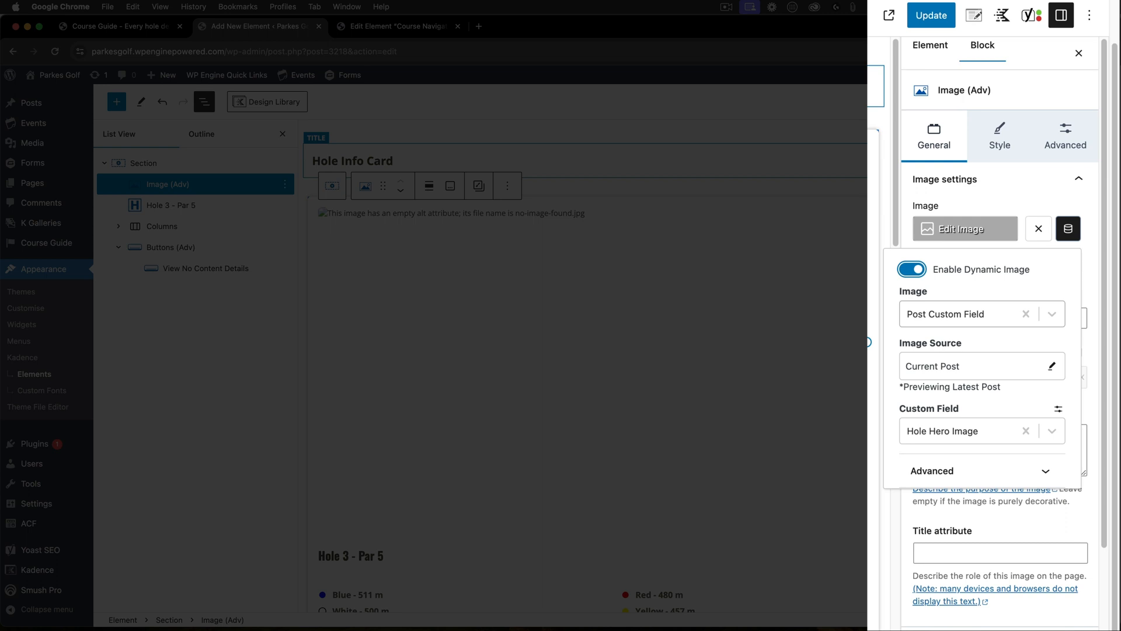
click(1059, 410)
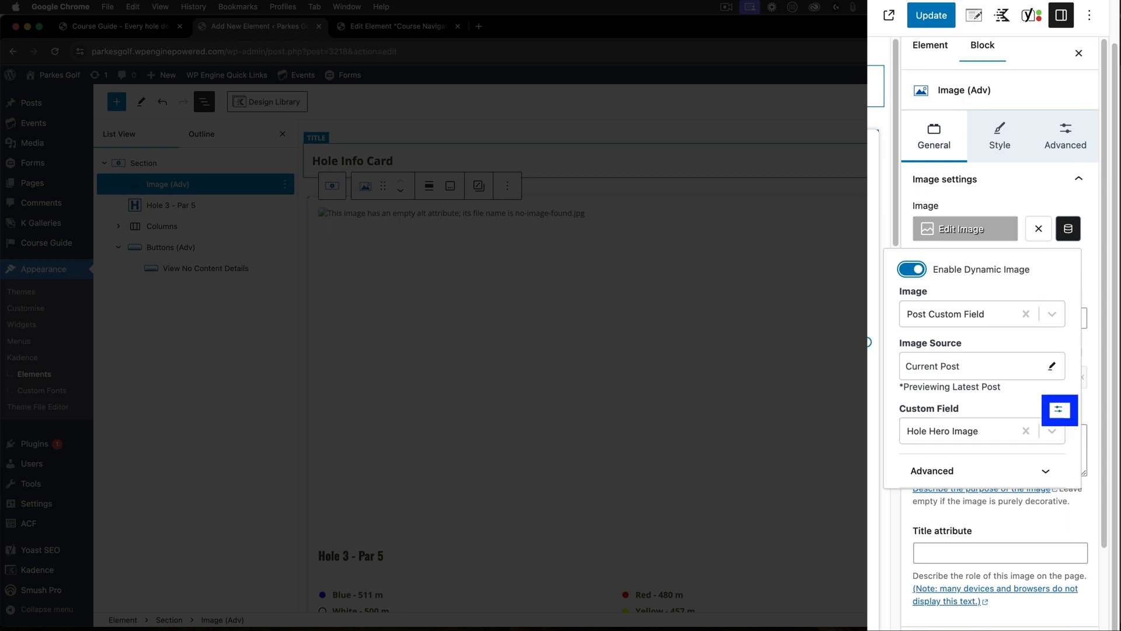
click(1059, 410)
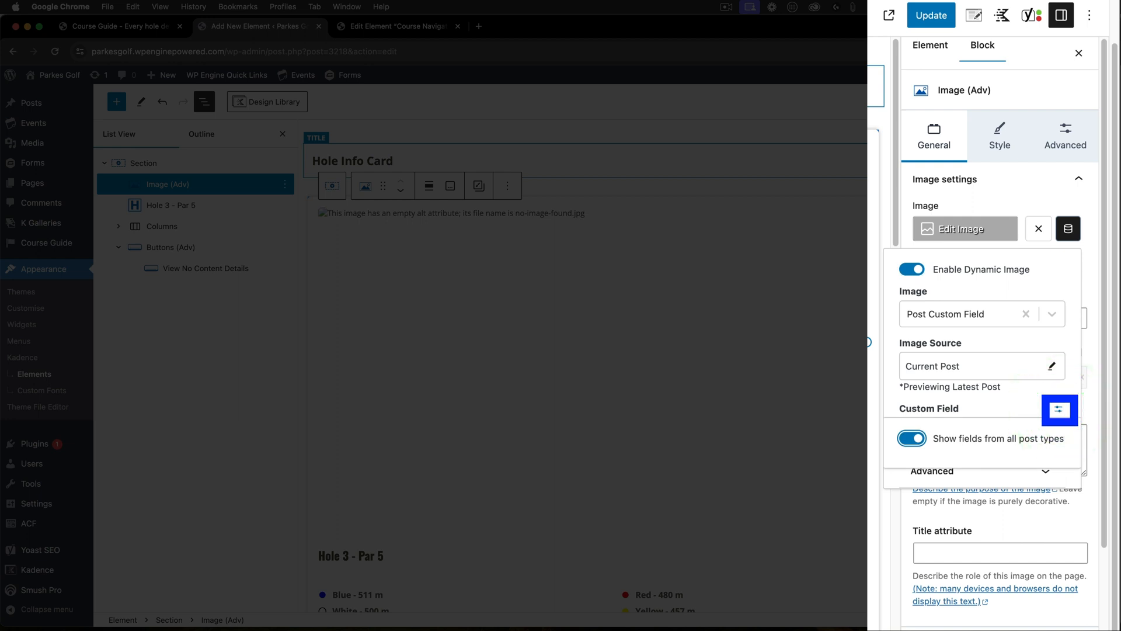
click(1059, 410)
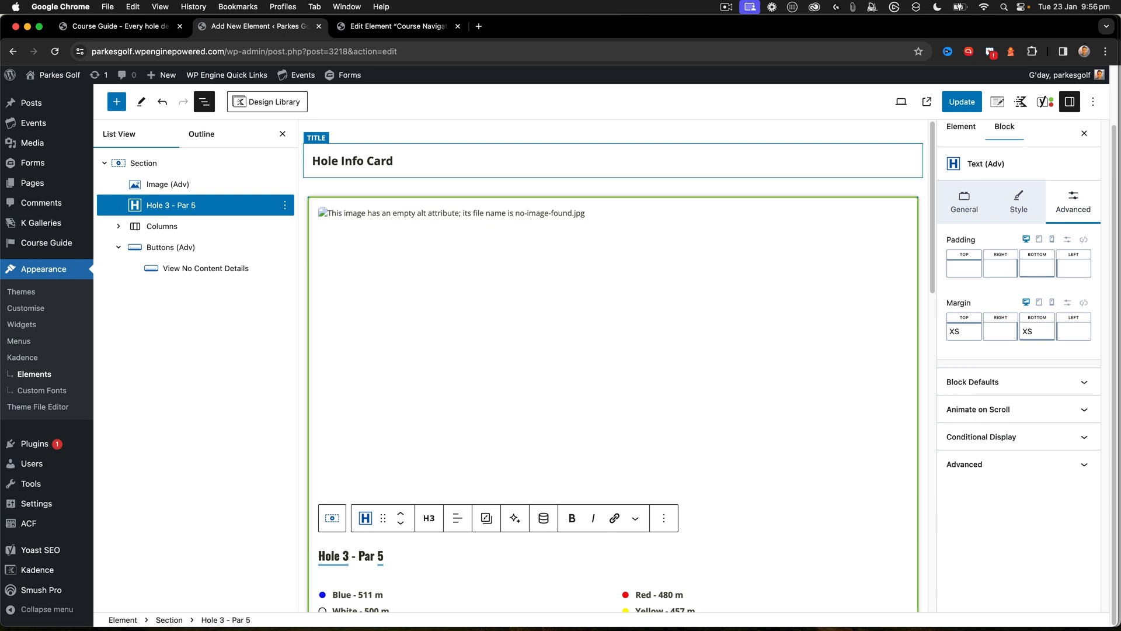
Make the Hole 3 - Par 5 heading show the current Post Title as dynamic content.
click(543, 518)
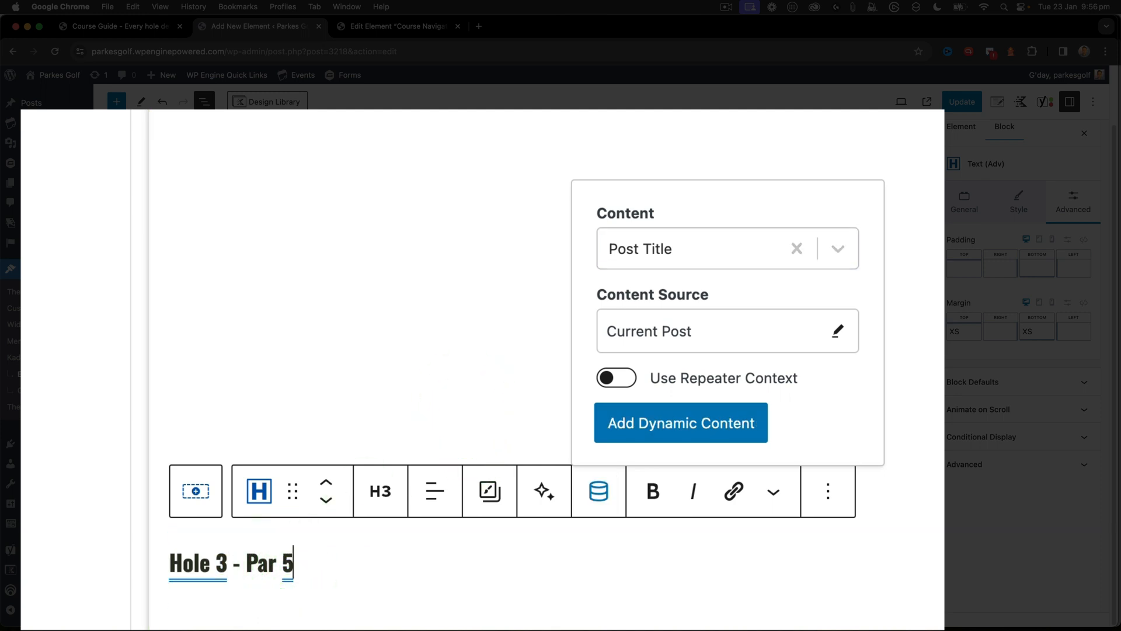
scroll(down, 3)
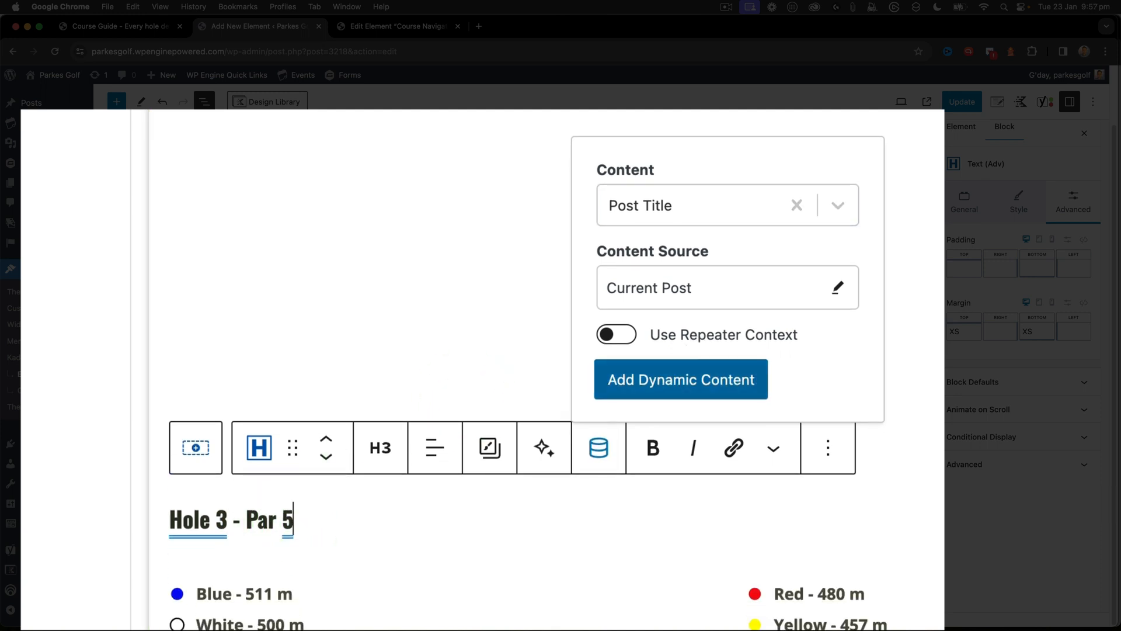
click(203, 101)
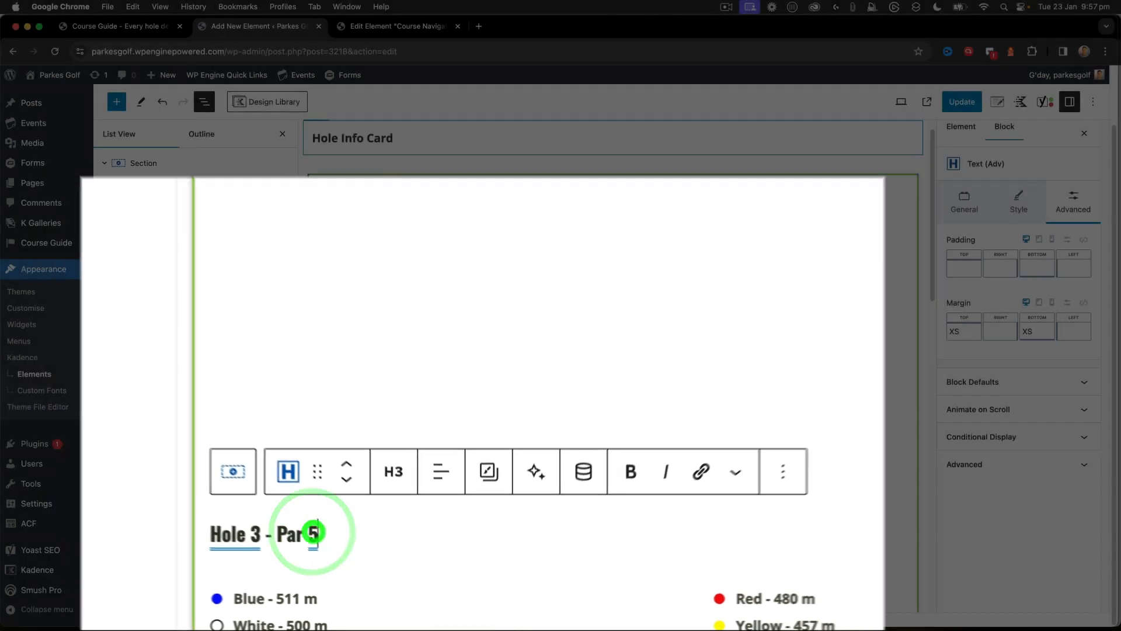
scroll(down, 3)
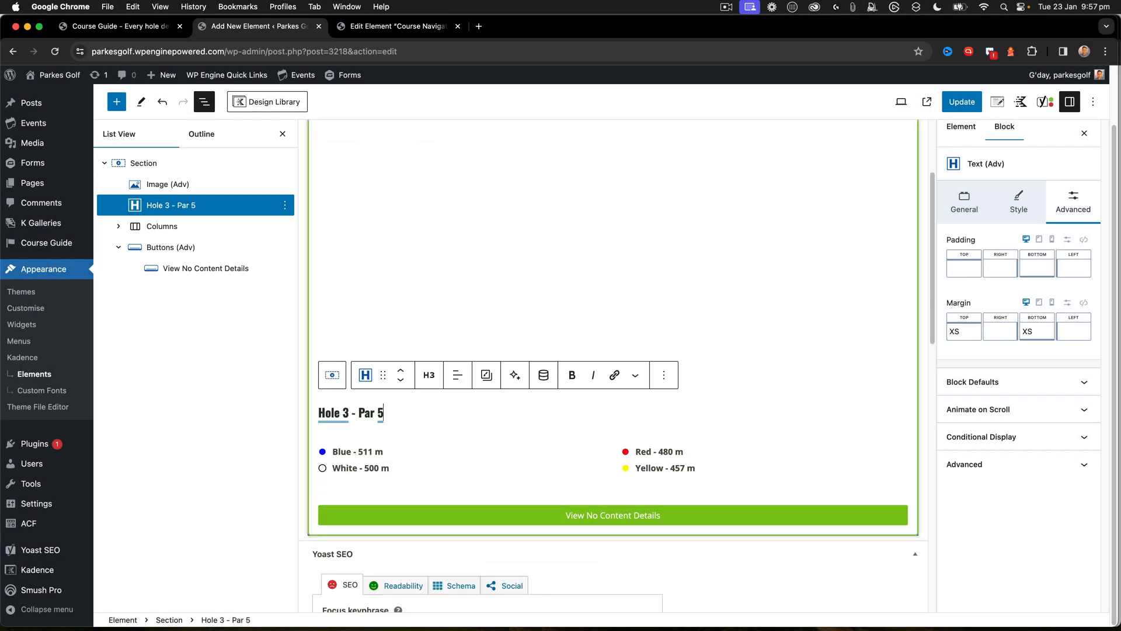
click(612, 515)
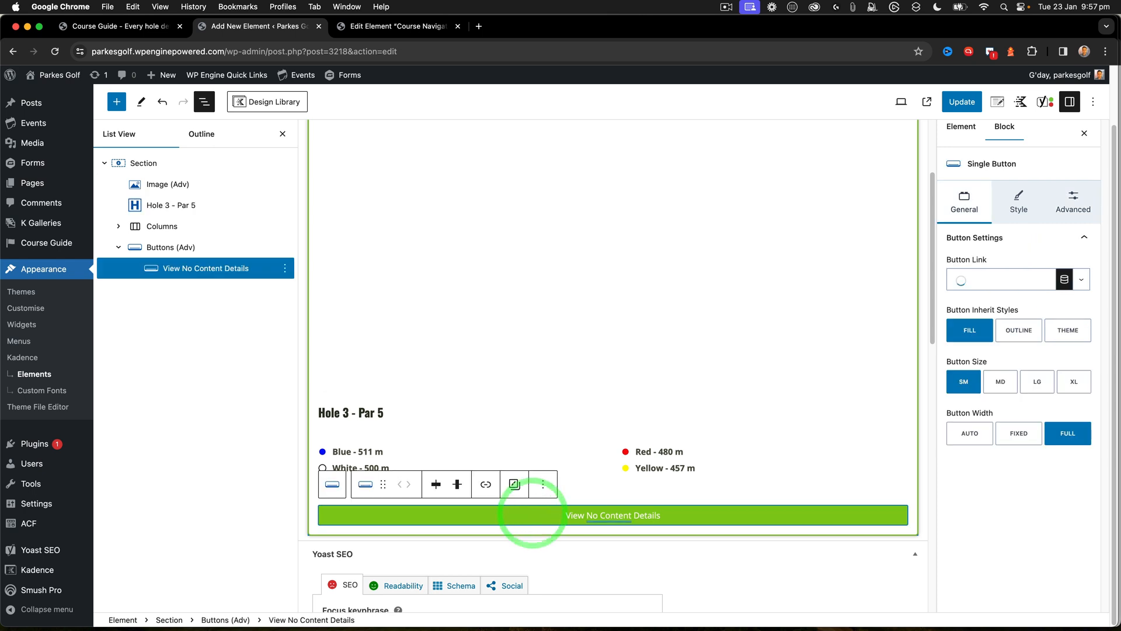
click(513, 485)
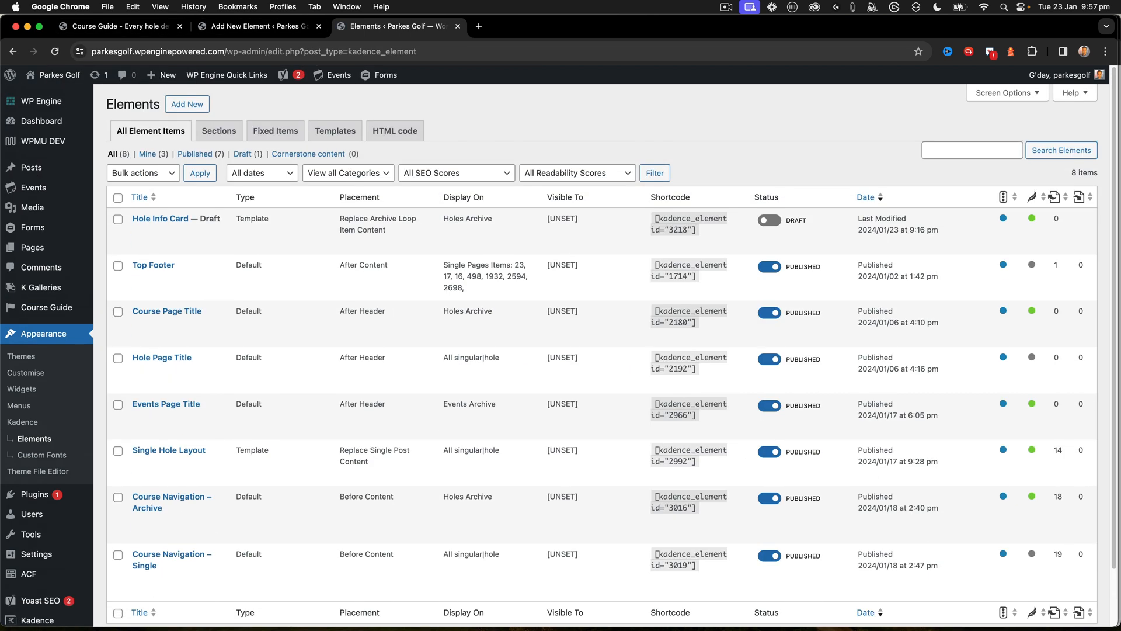
Filter the Elements list by Draft and switch Hole Info Card to Published.
click(243, 154)
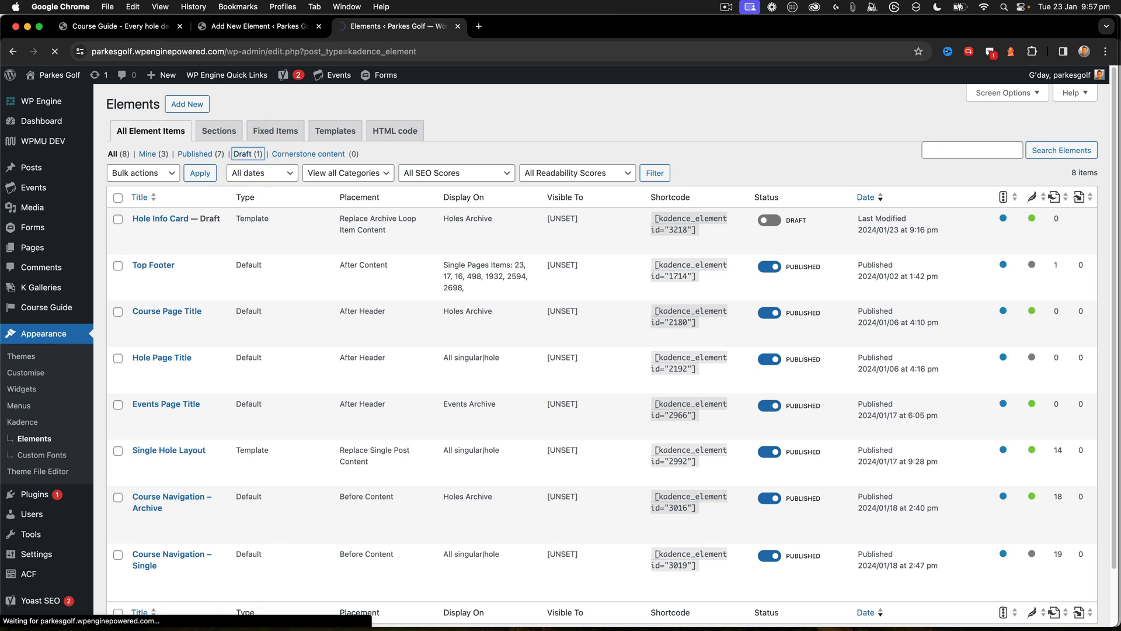
click(243, 154)
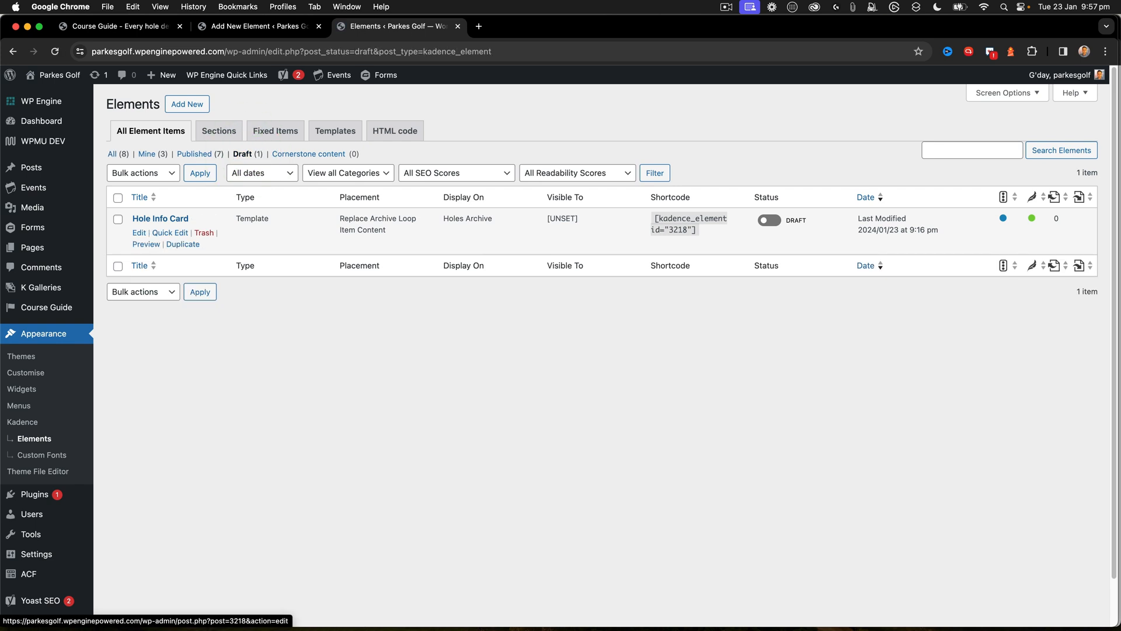
click(118, 26)
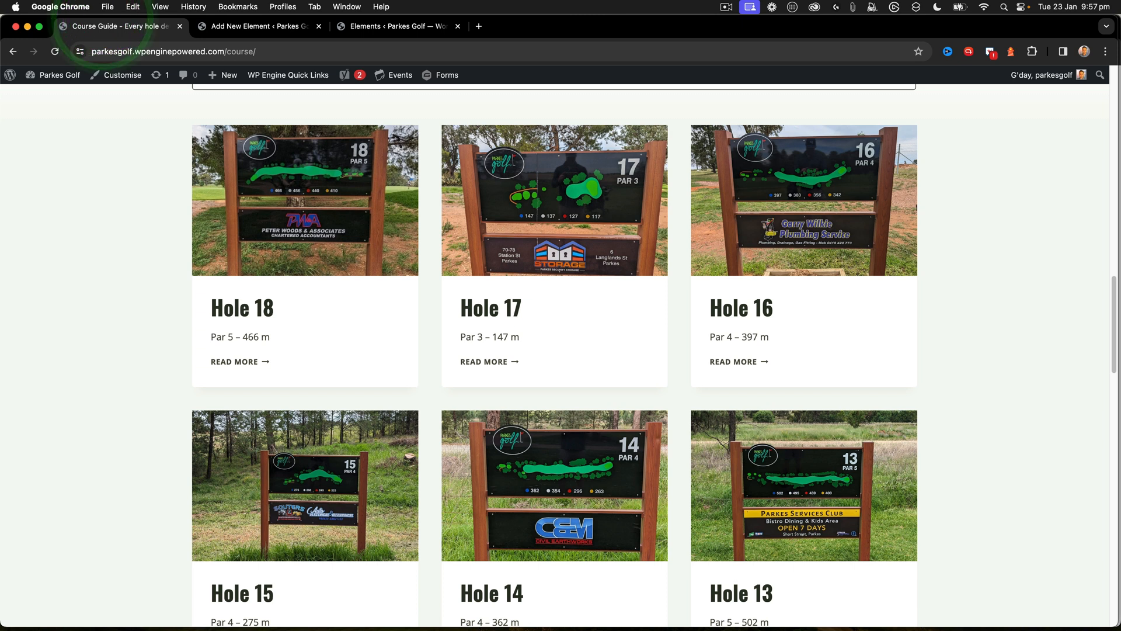
click(395, 25)
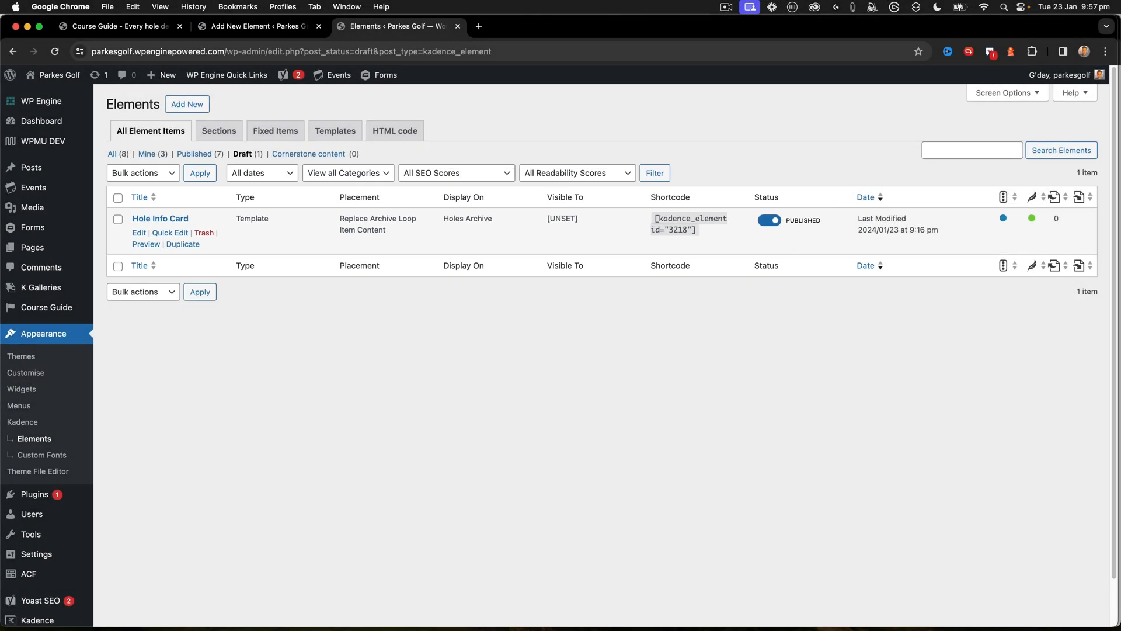
click(118, 26)
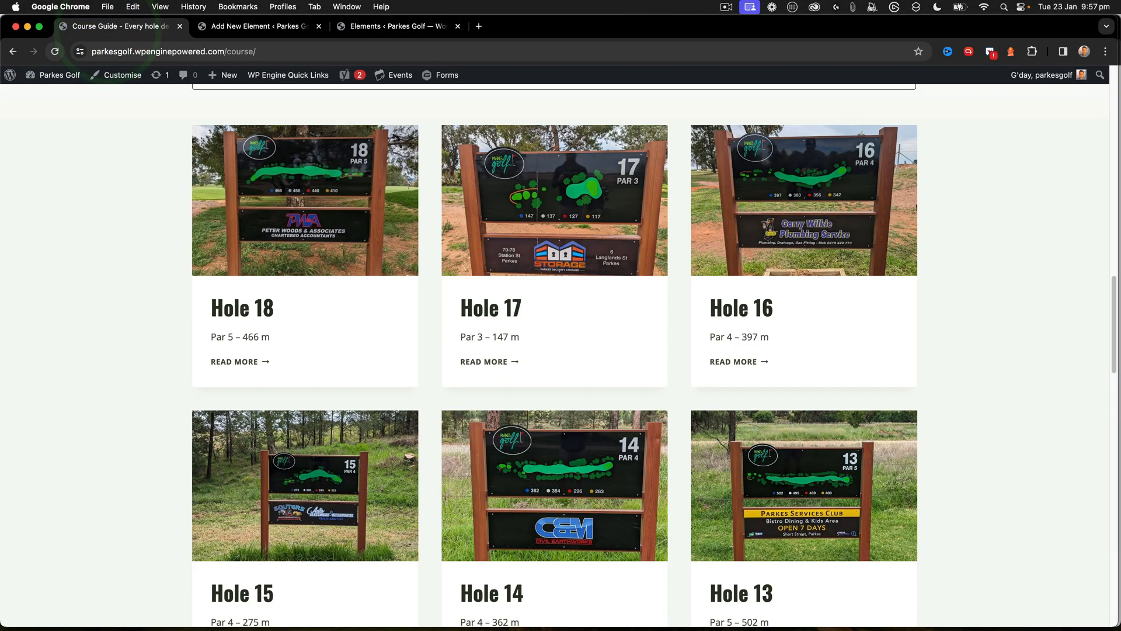
Reload the course guide and scroll through the new cards with photos, titles and tee distances.
click(54, 51)
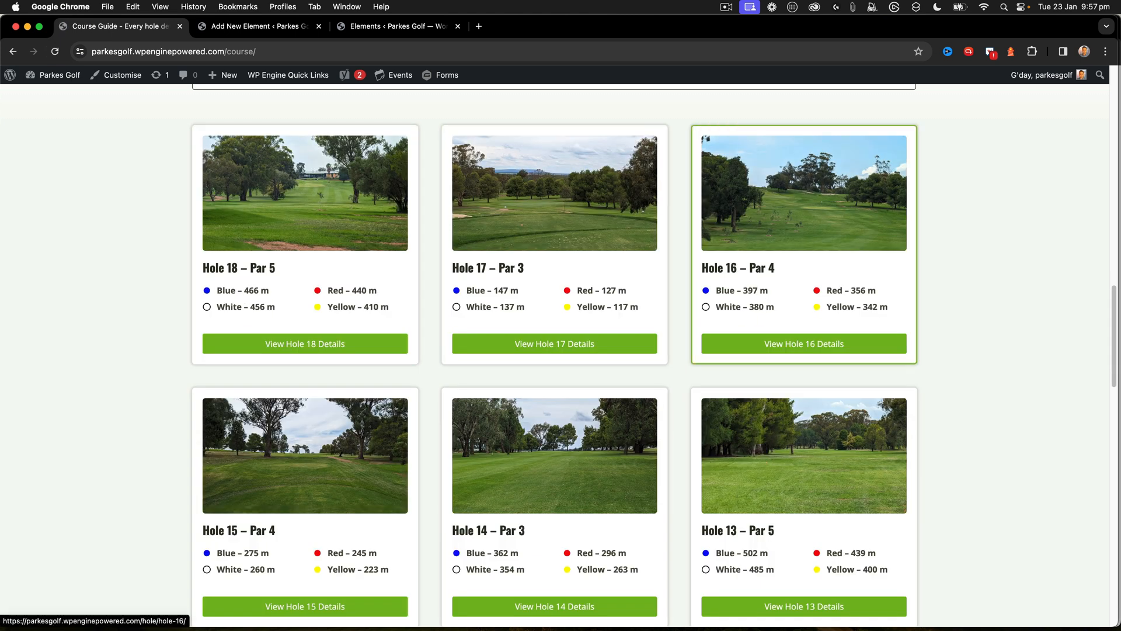
scroll(down, 3)
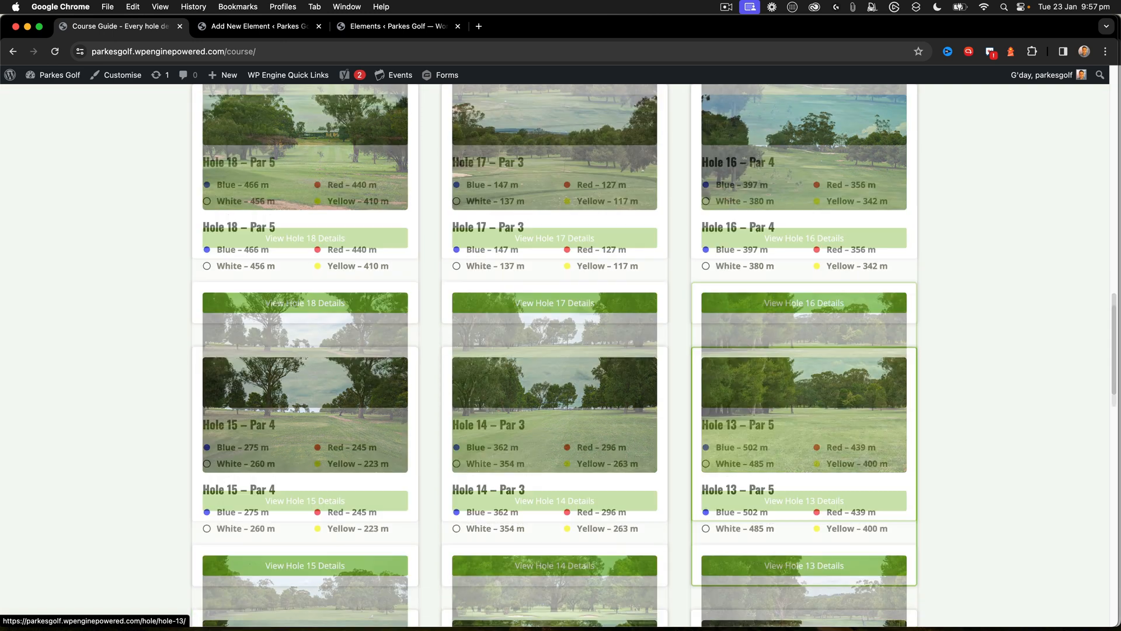
scroll(down, 3)
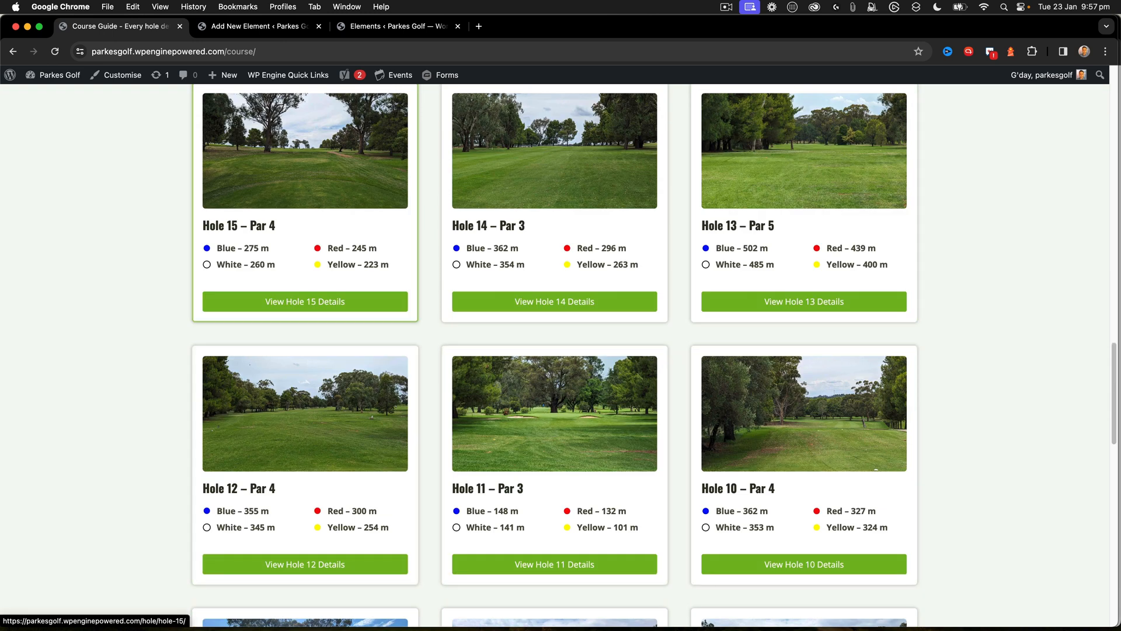
click(258, 26)
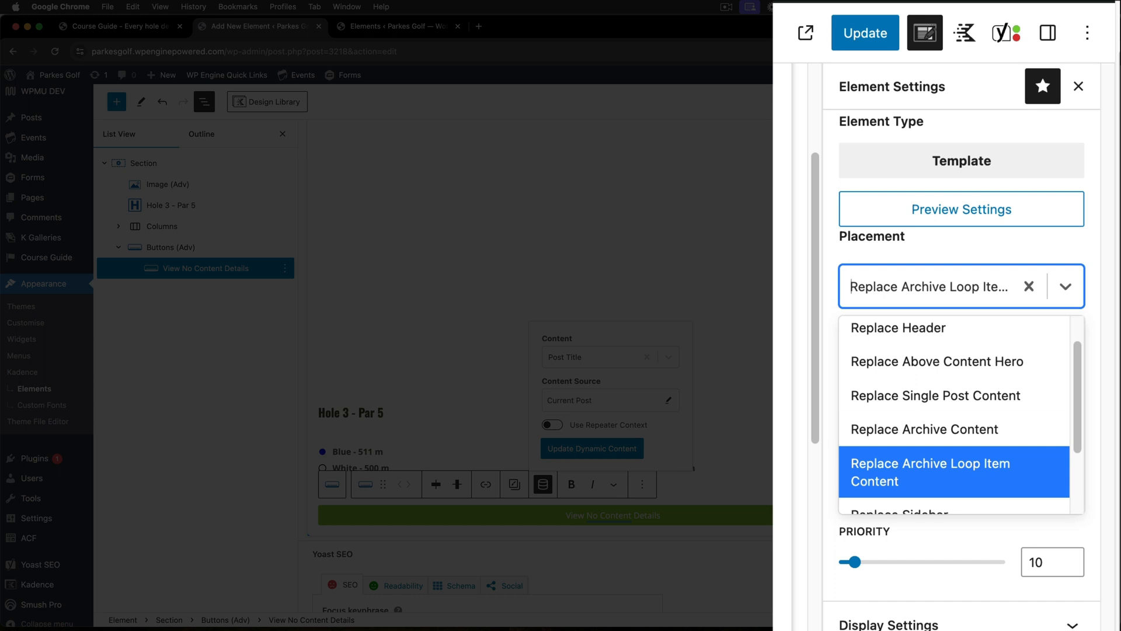
click(930, 471)
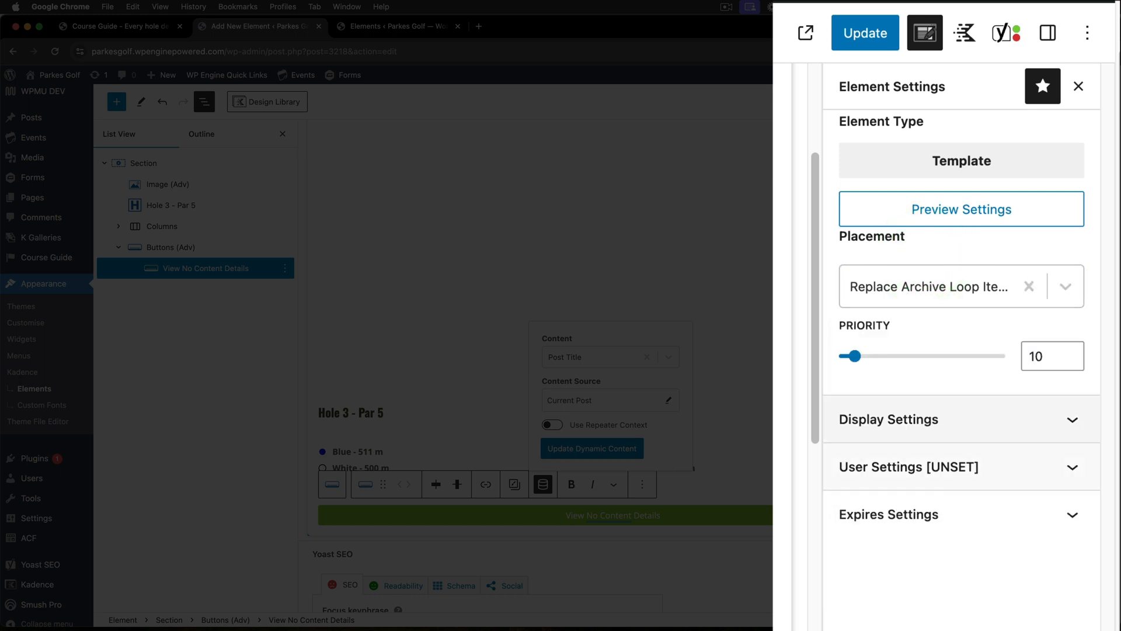
click(889, 419)
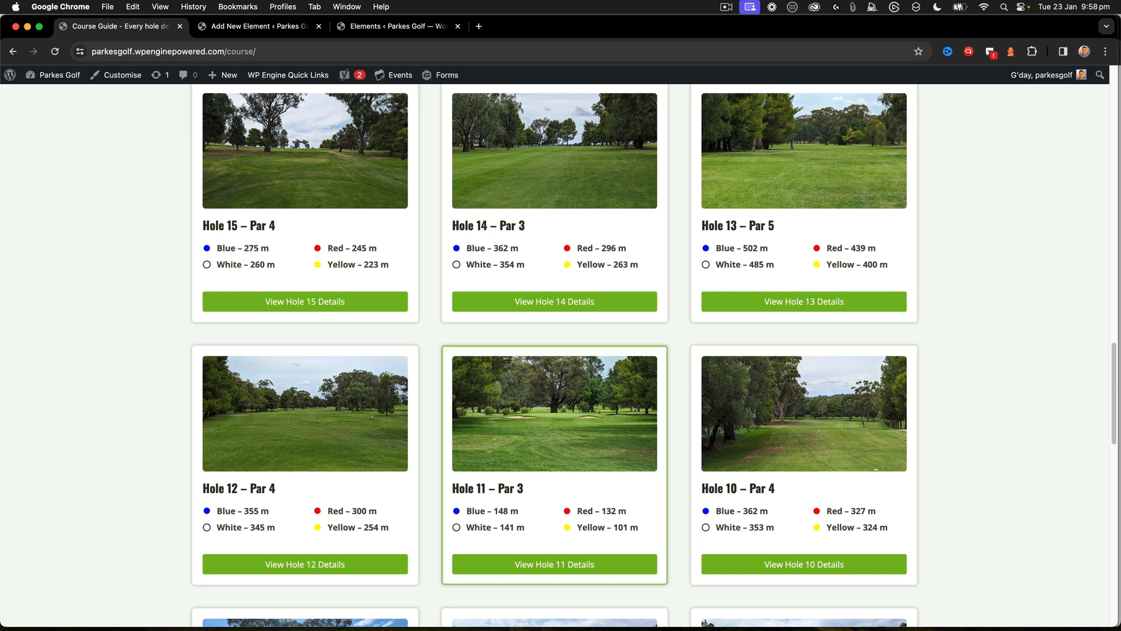
scroll(down, 3)
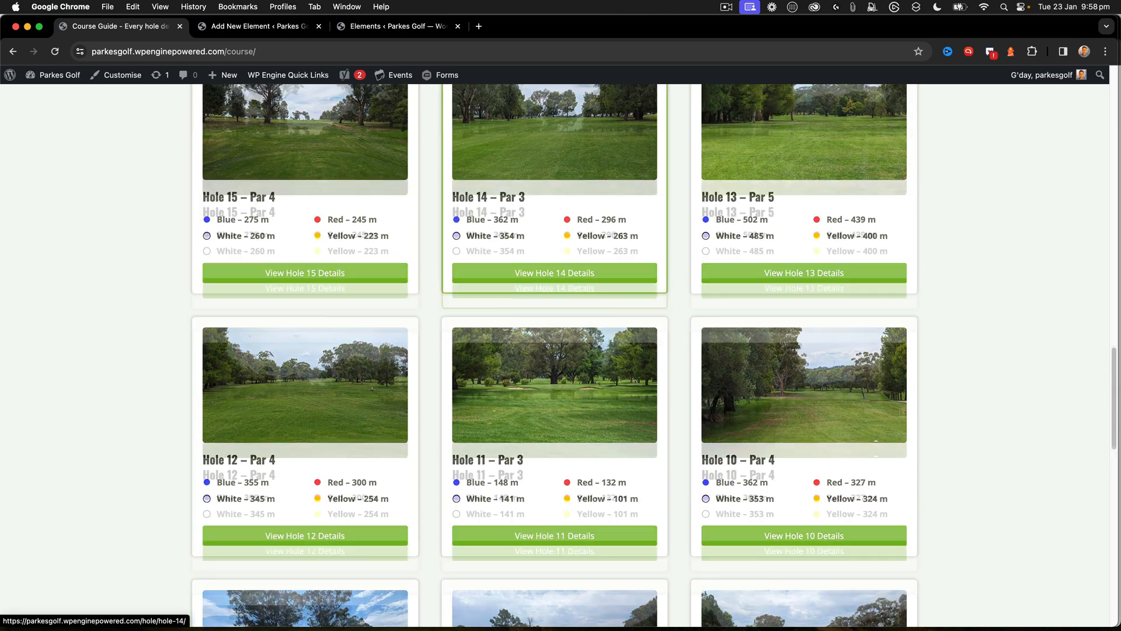
scroll(up, 3)
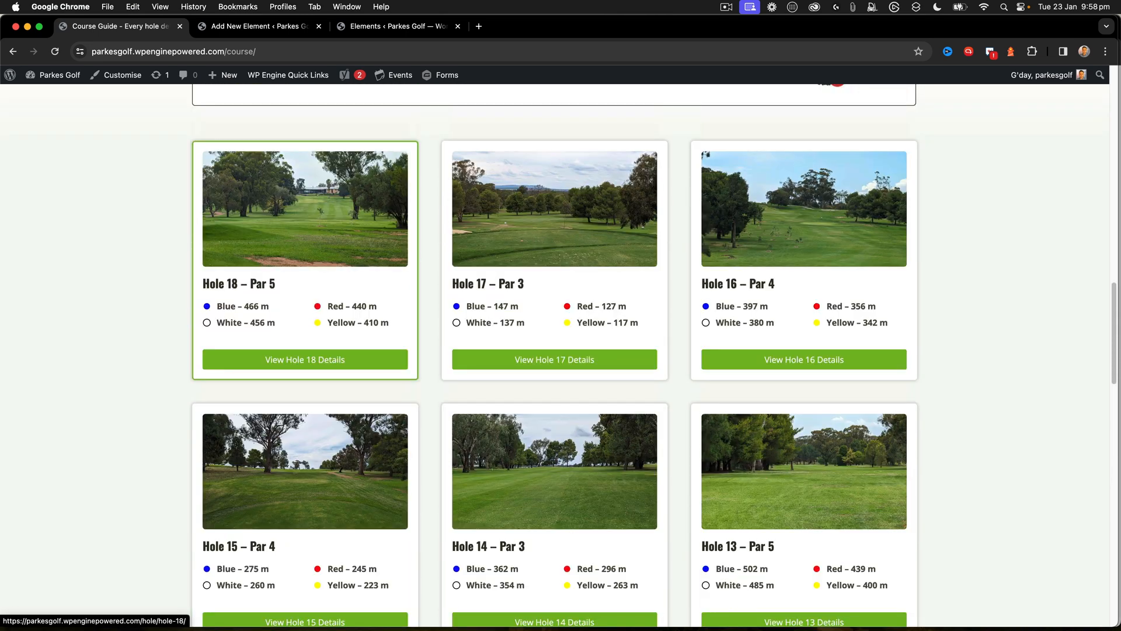